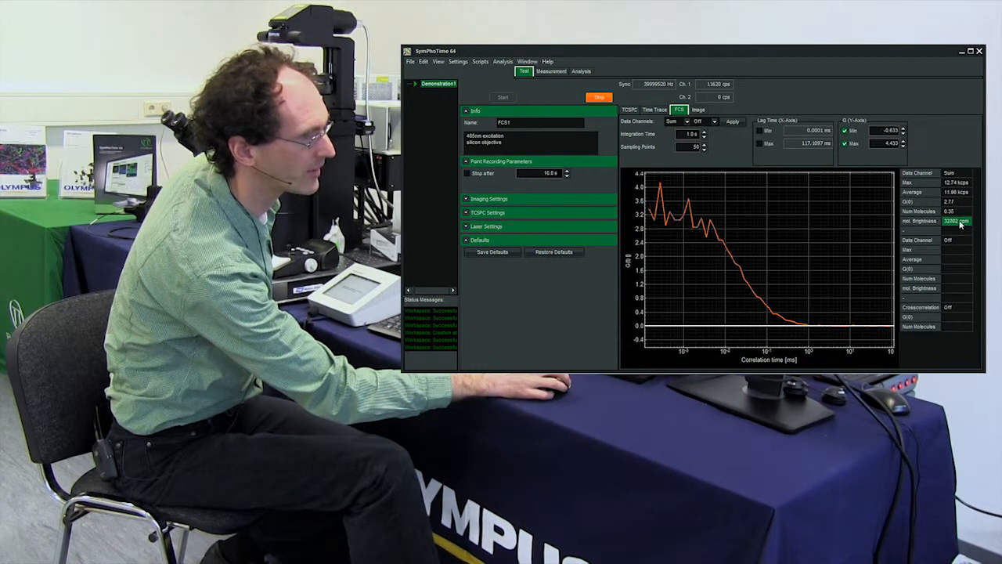
# Step: Enlarge the live molecular brightness (about 29454 cpm) into a floating readout window
pyautogui.click(956, 221)
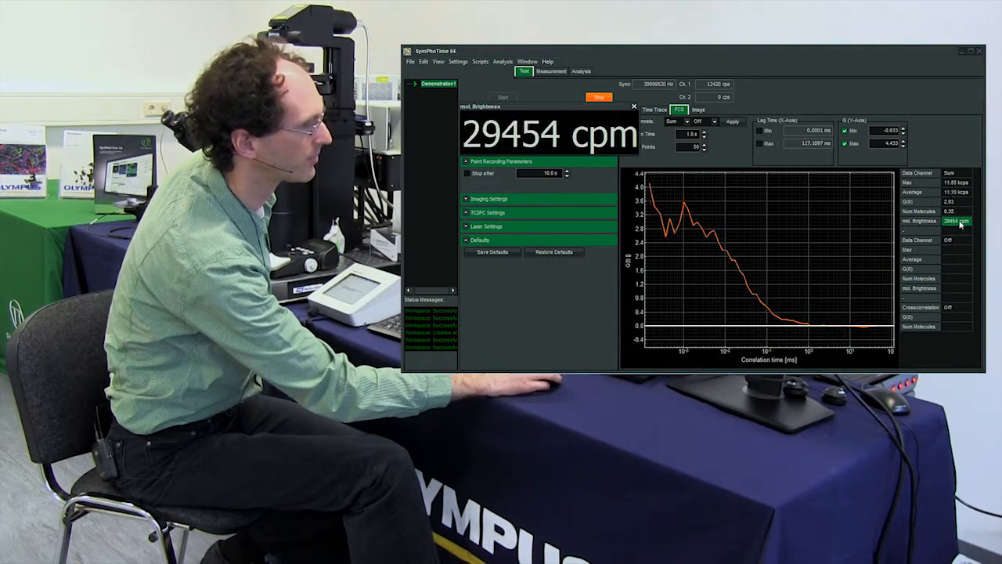